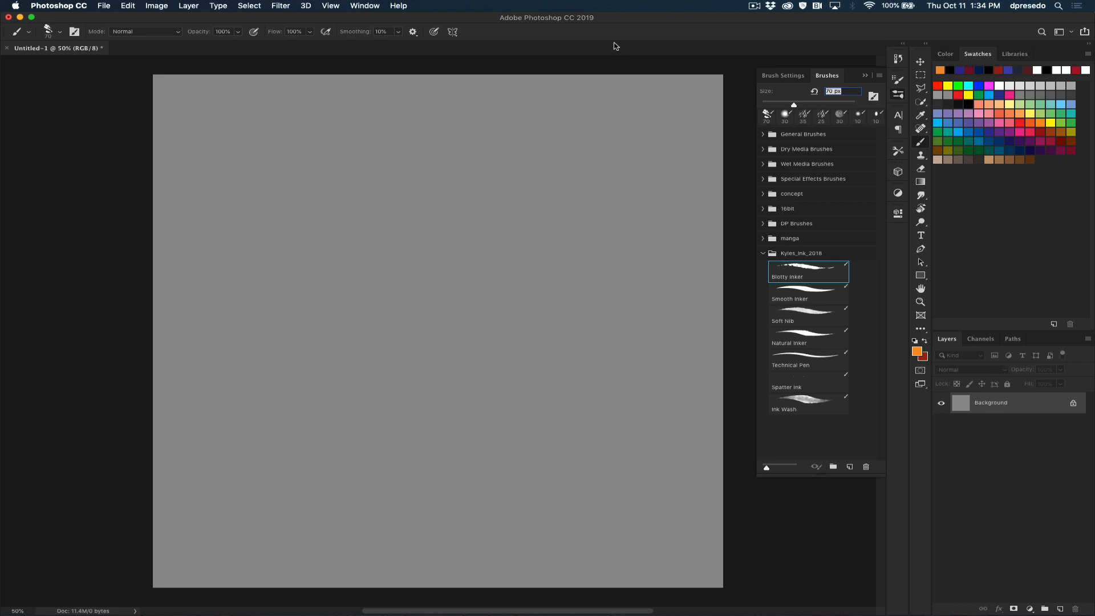
mouse_move(472, 41)
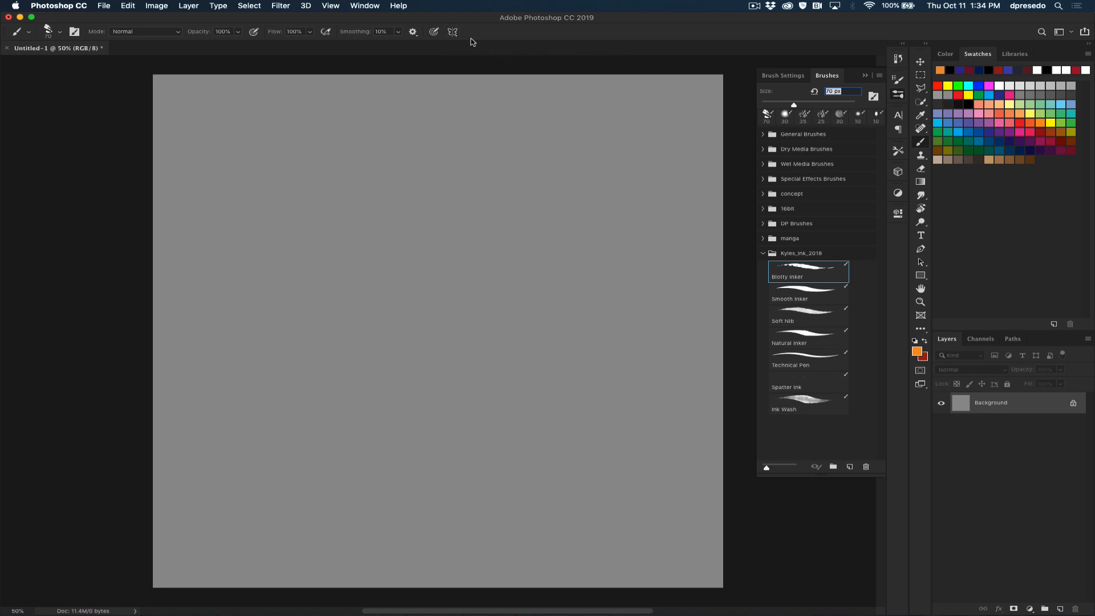
mouse_move(911, 151)
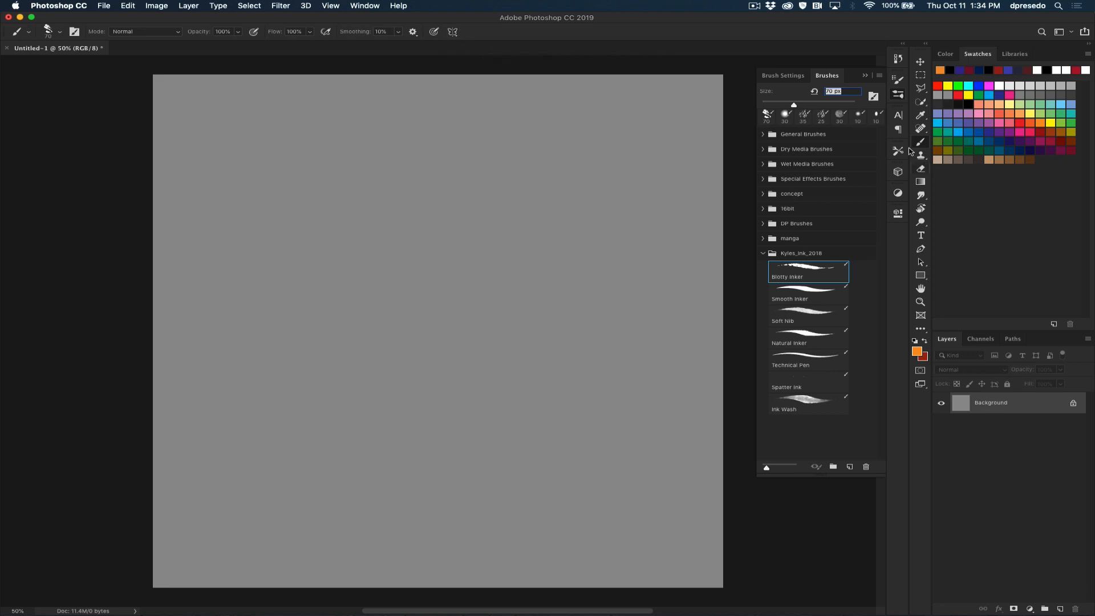
mouse_move(452, 33)
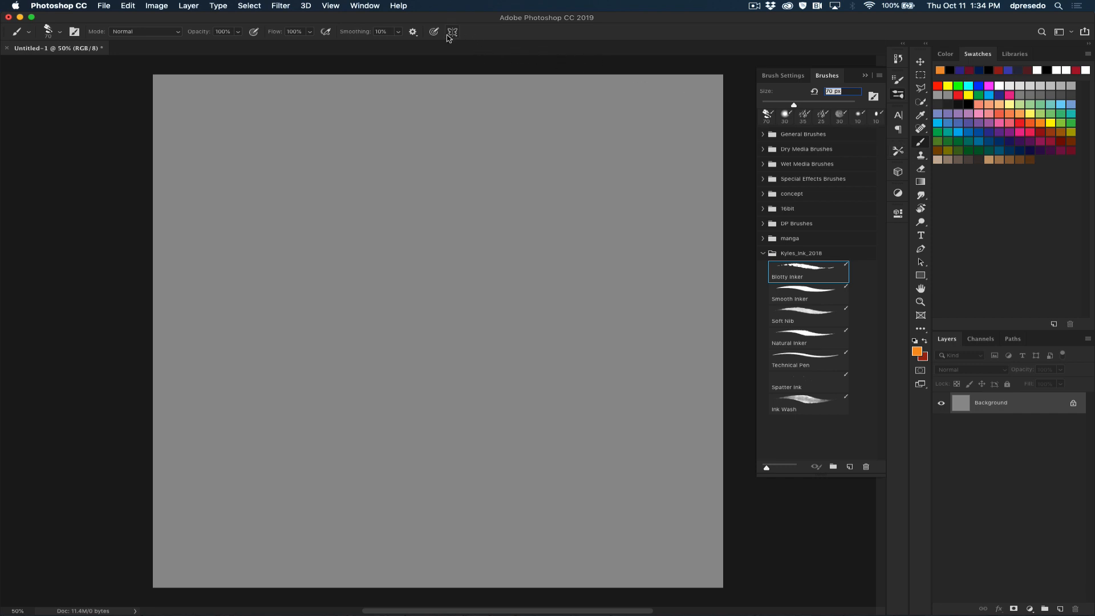
mouse_move(450, 38)
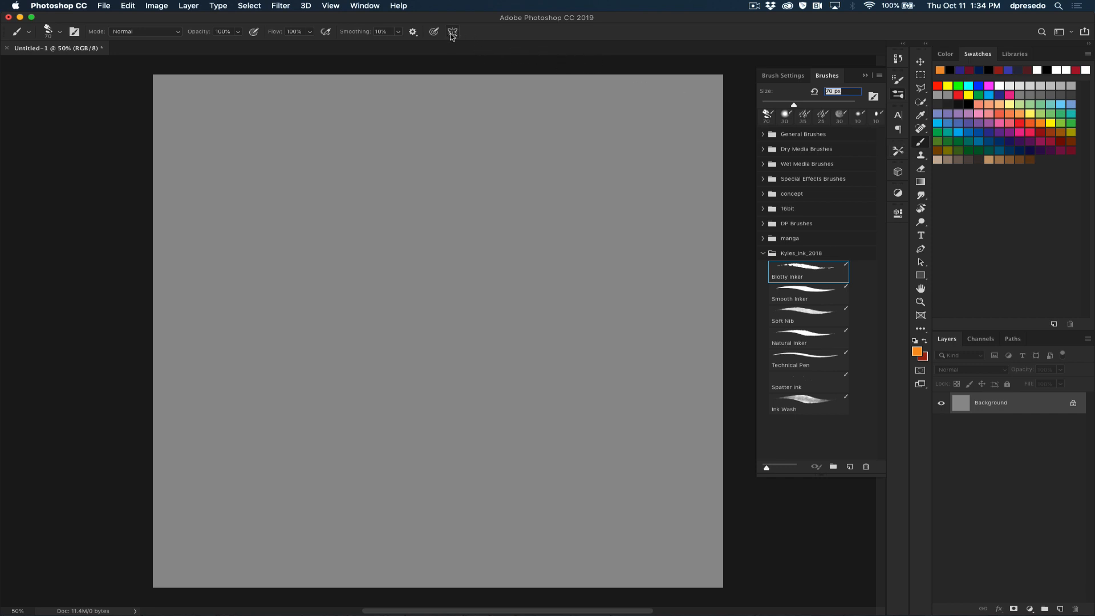
Step: Turn on Vertical symmetry from the options bar symmetry menu
click(452, 31)
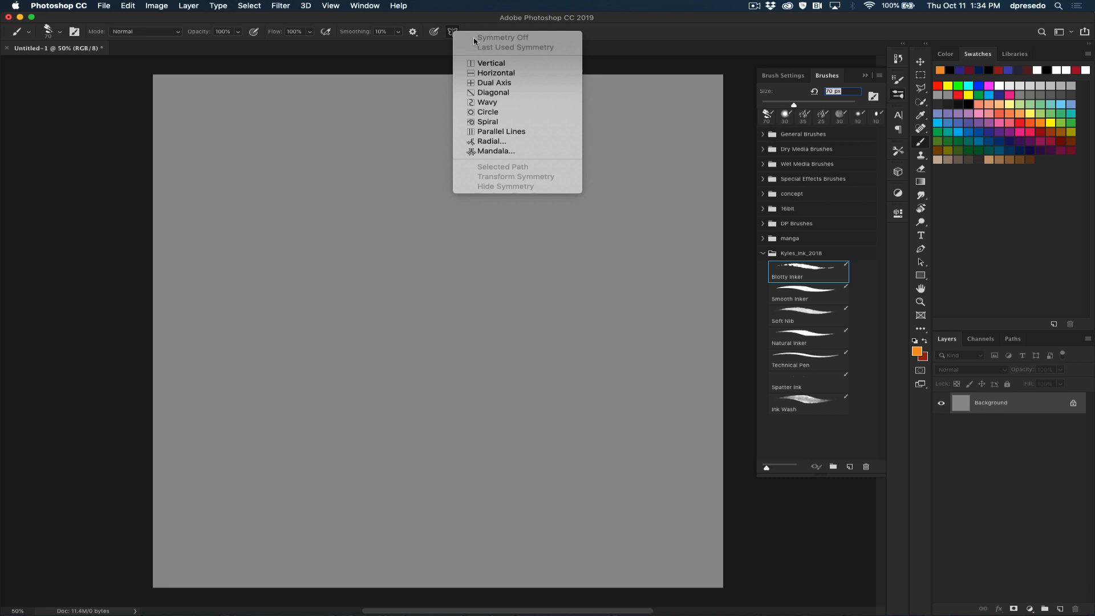
mouse_move(495, 150)
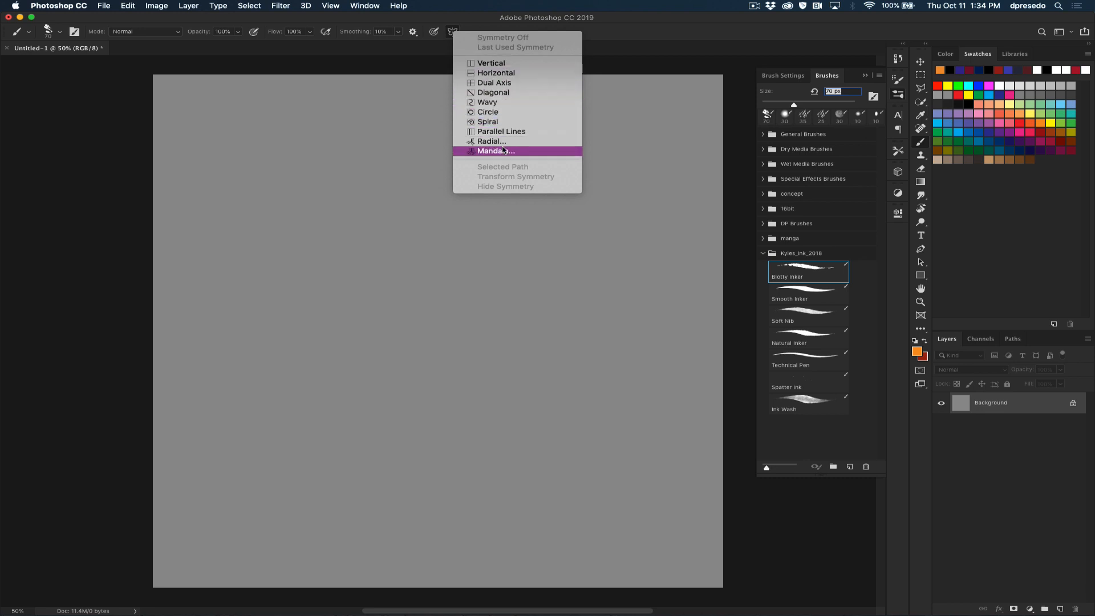
mouse_move(491, 63)
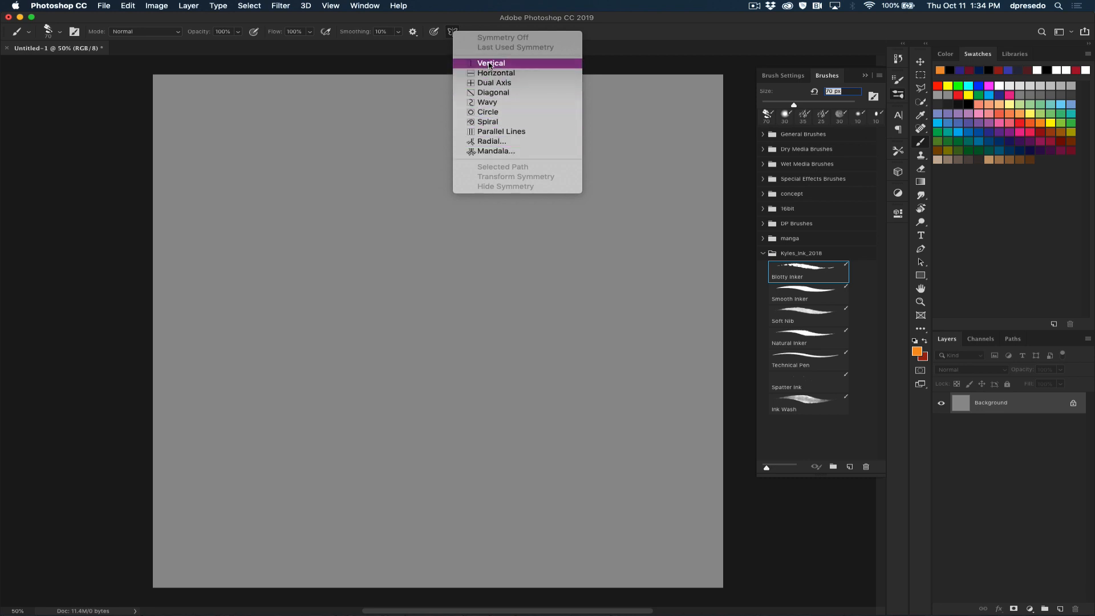
click(491, 63)
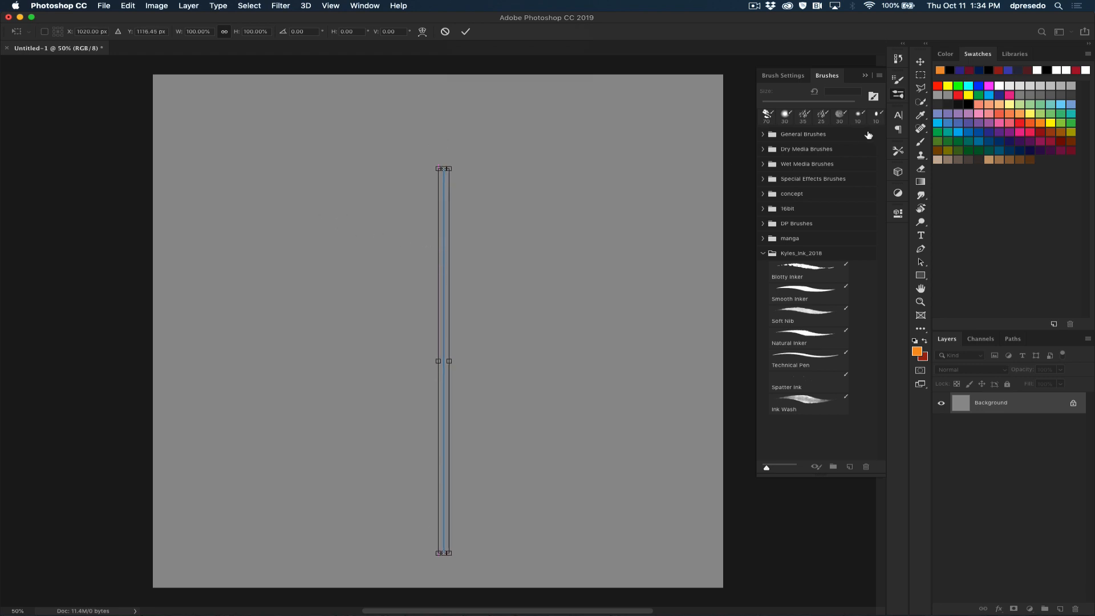
mouse_move(316, 240)
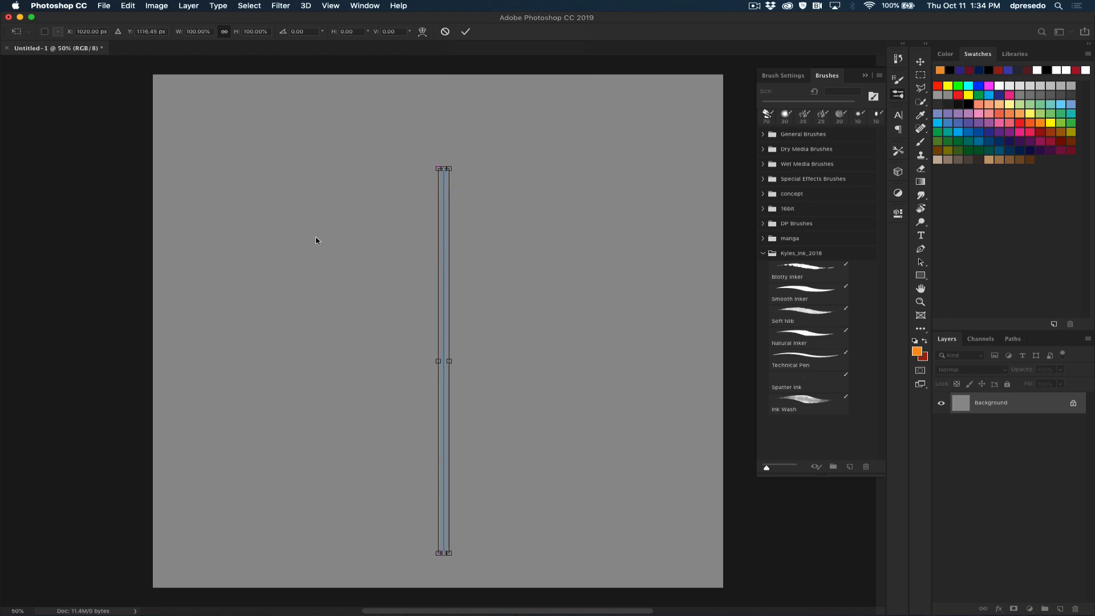
Step: Commit the vertical symmetry axis placement and paint the mirrored orange face outline
click(808, 271)
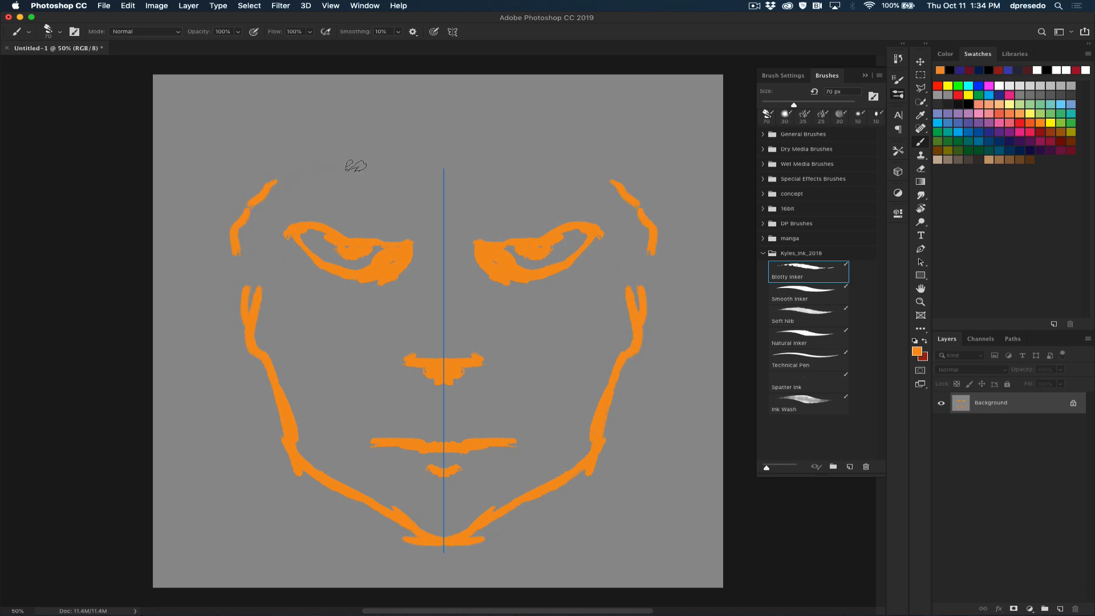
Step: Switch symmetry off and paint freehand black strokes for hair, pupils, nose and jawline
click(452, 32)
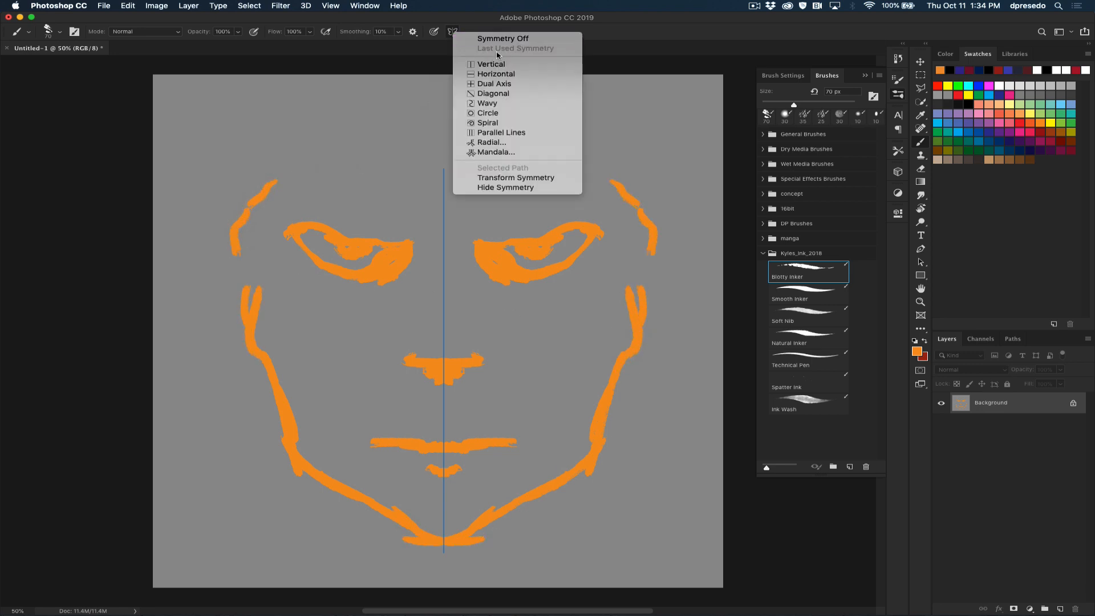
click(503, 38)
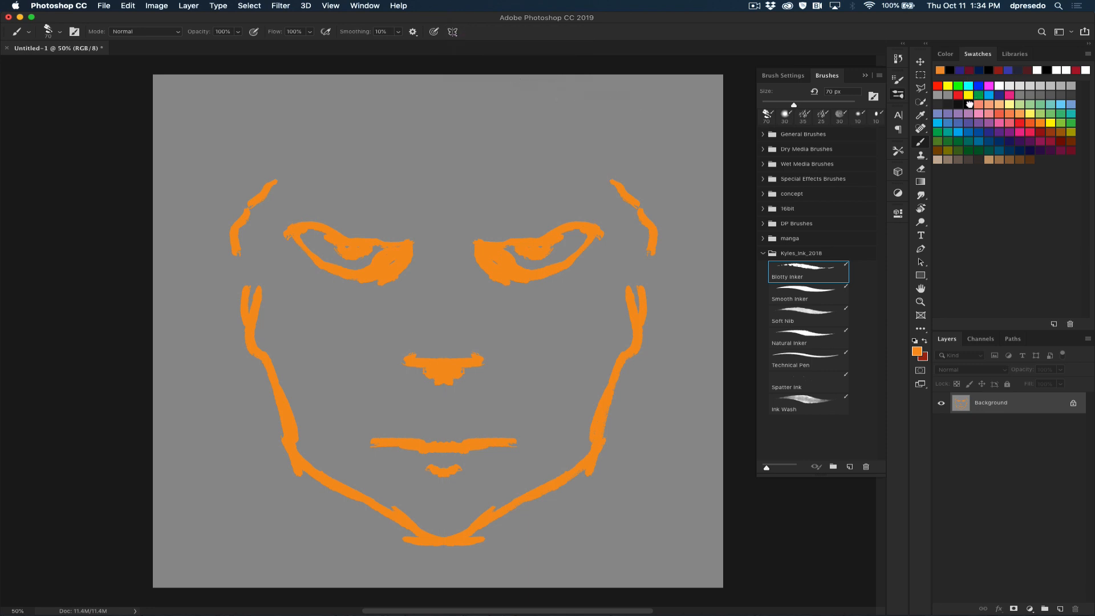
drag(252, 178, 398, 133)
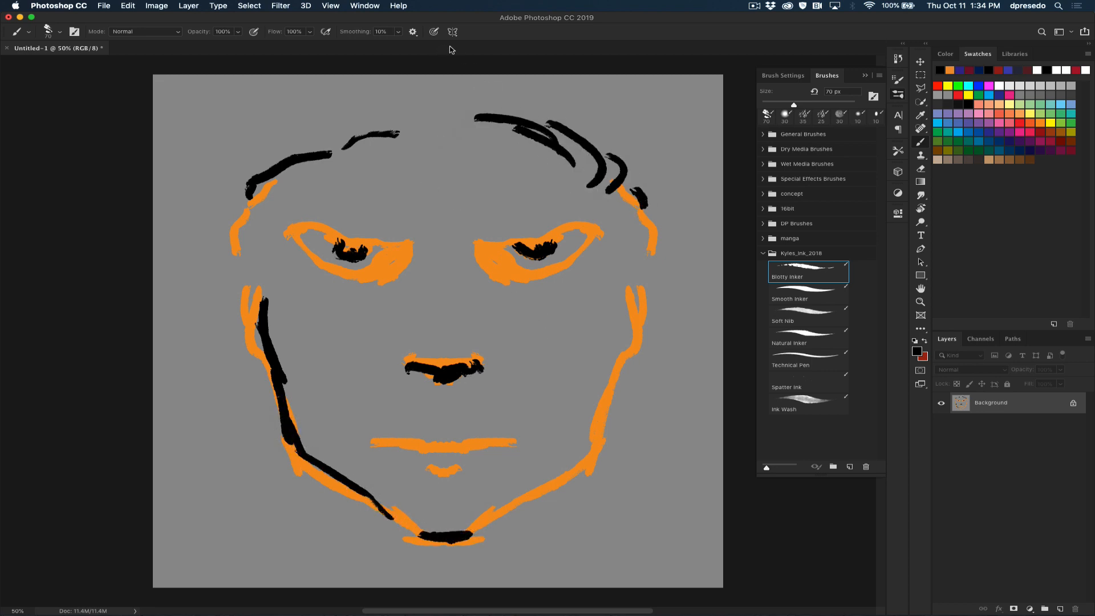
Step: Restore Last Used vertical symmetry and paint mirrored black brows, eyes, ears and mouth
click(452, 31)
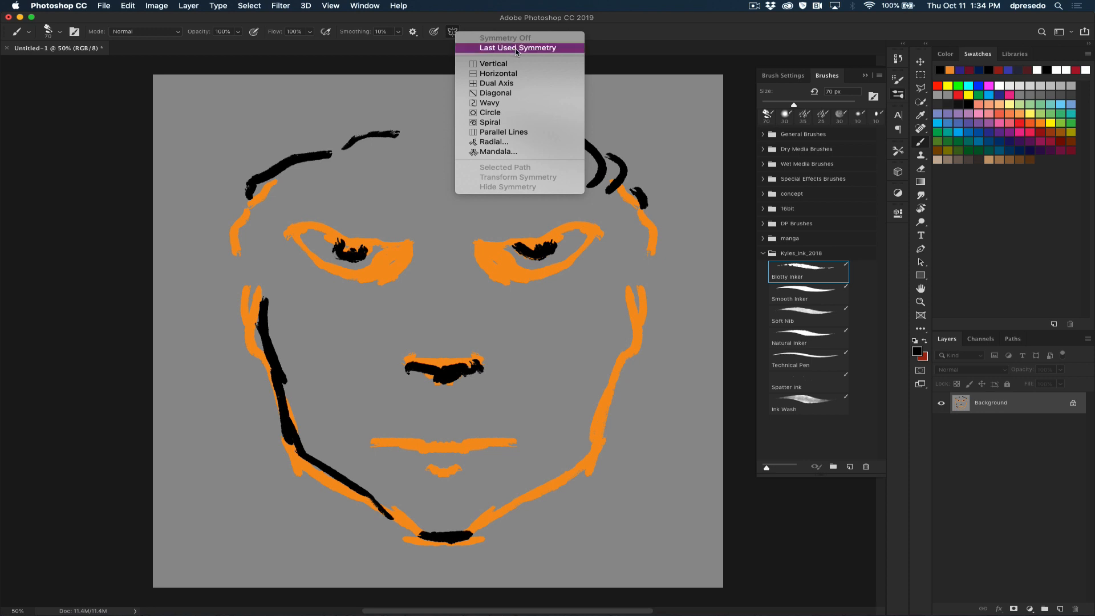
click(494, 63)
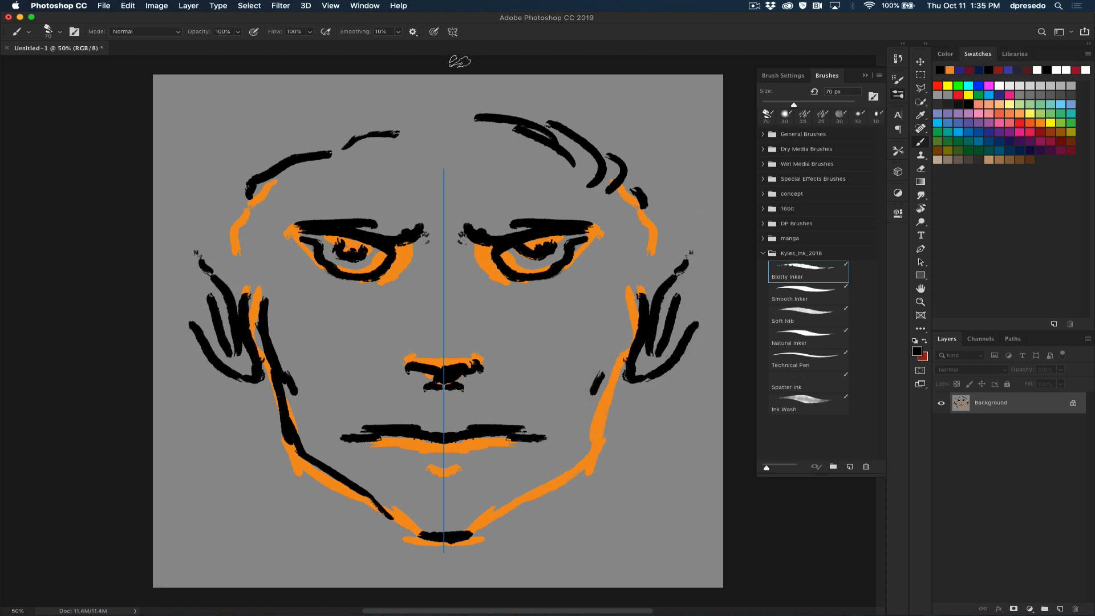
click(435, 31)
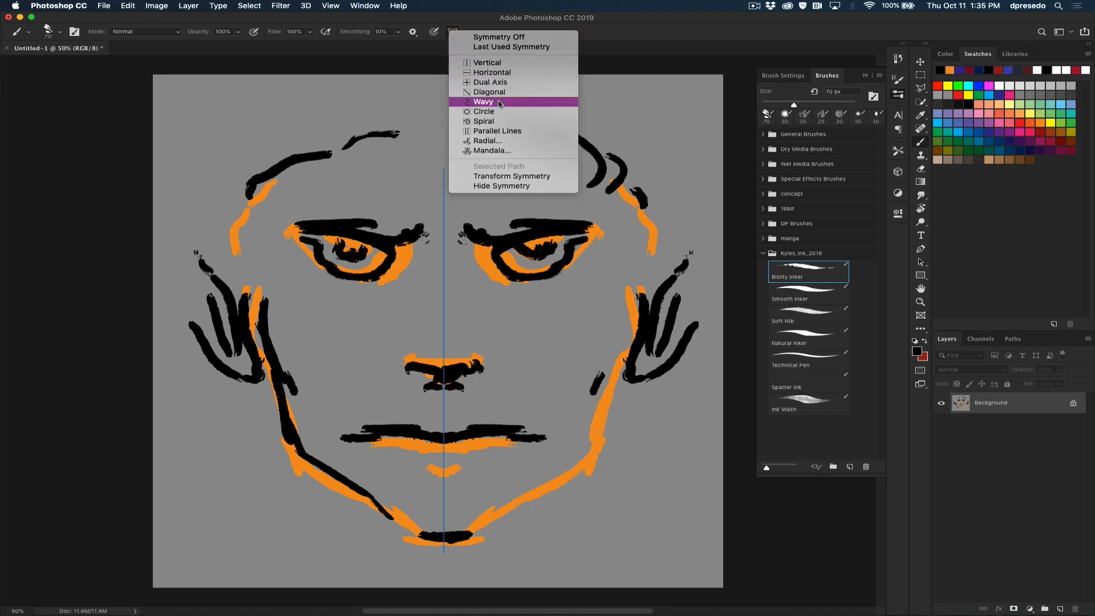
Step: Apply Circle symmetry around the left eye and paint red Ink Wash rings in Multiply
click(484, 111)
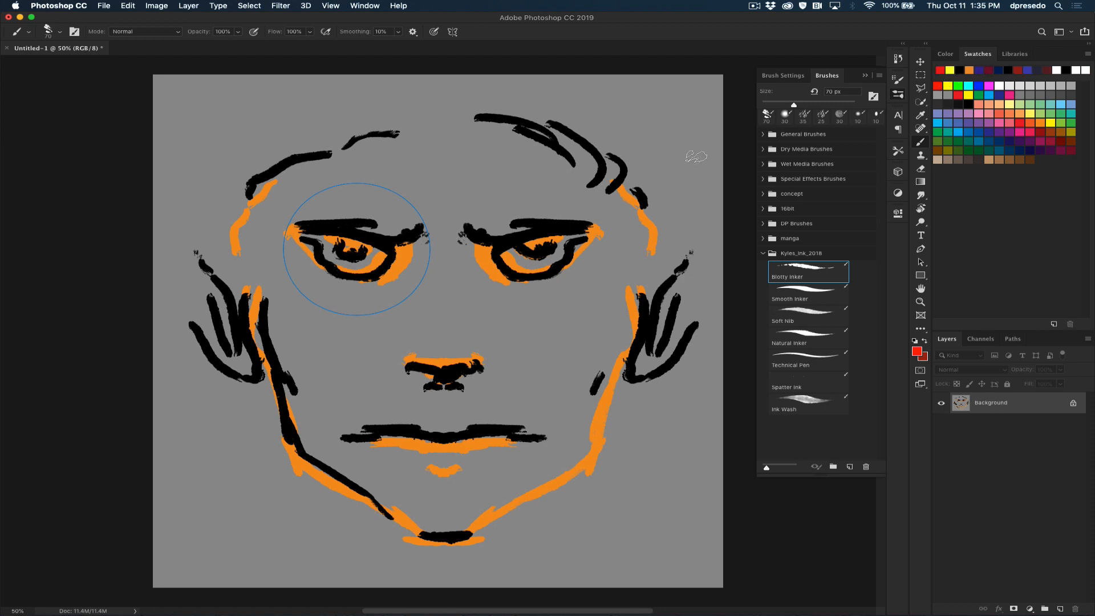
click(807, 404)
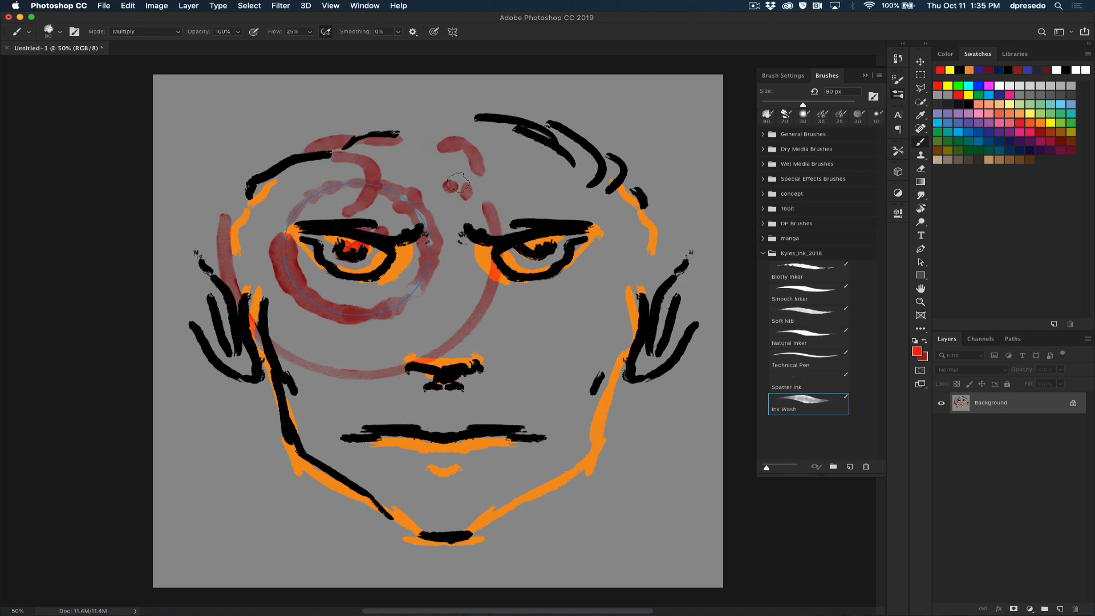
click(452, 31)
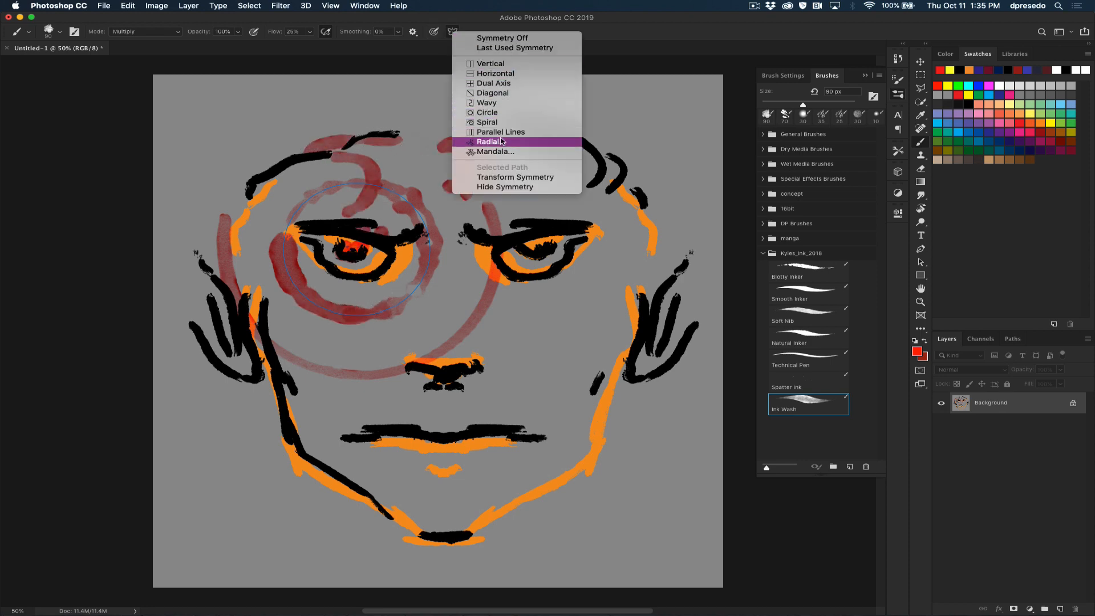
Step: Add radial symmetry with the default segment count, centred and committed over the right eye
click(490, 142)
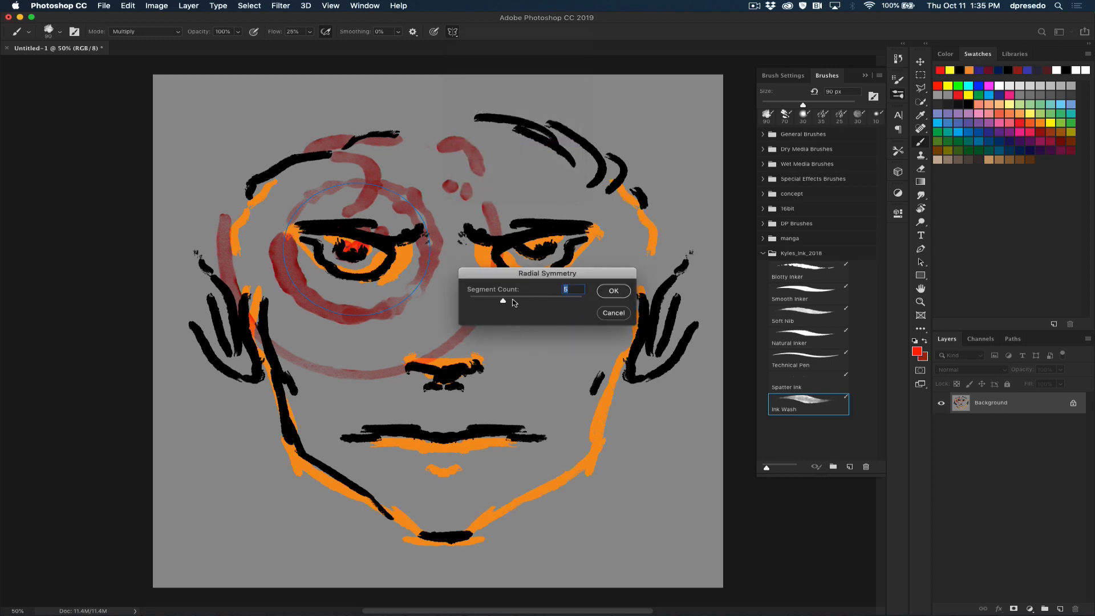
click(613, 291)
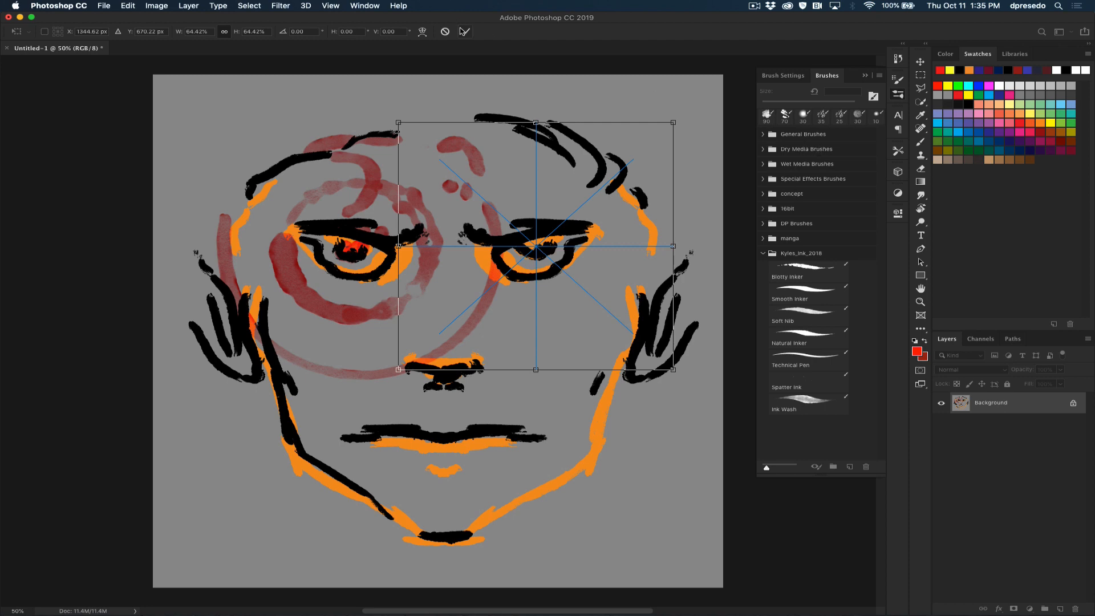
click(808, 405)
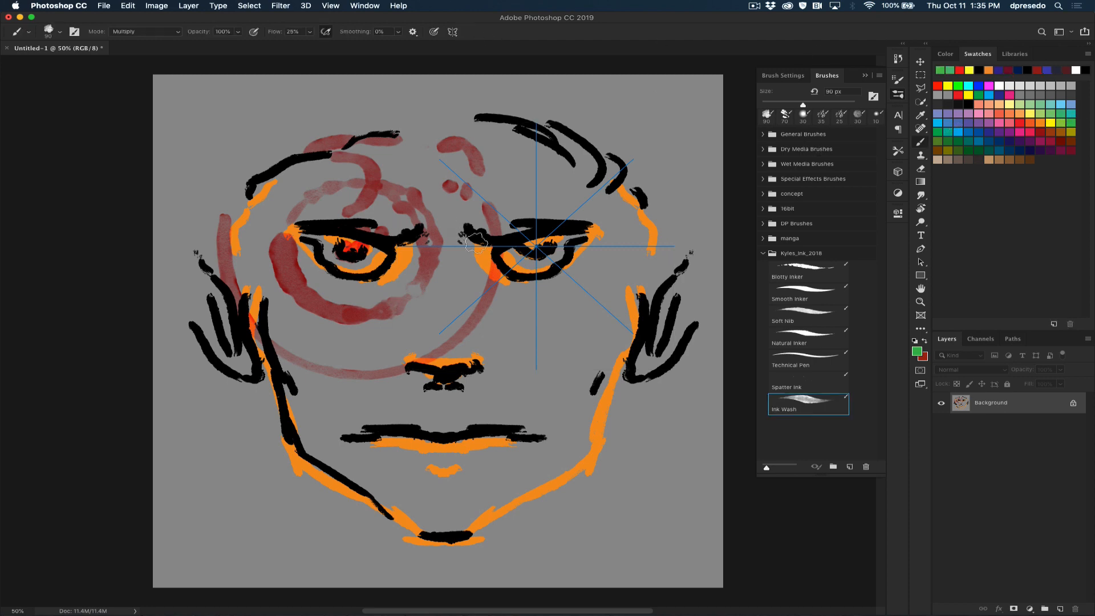
Step: Paint green Technical Pen rays, then black 300 px Spatter Ink dabs around the right eye
click(791, 365)
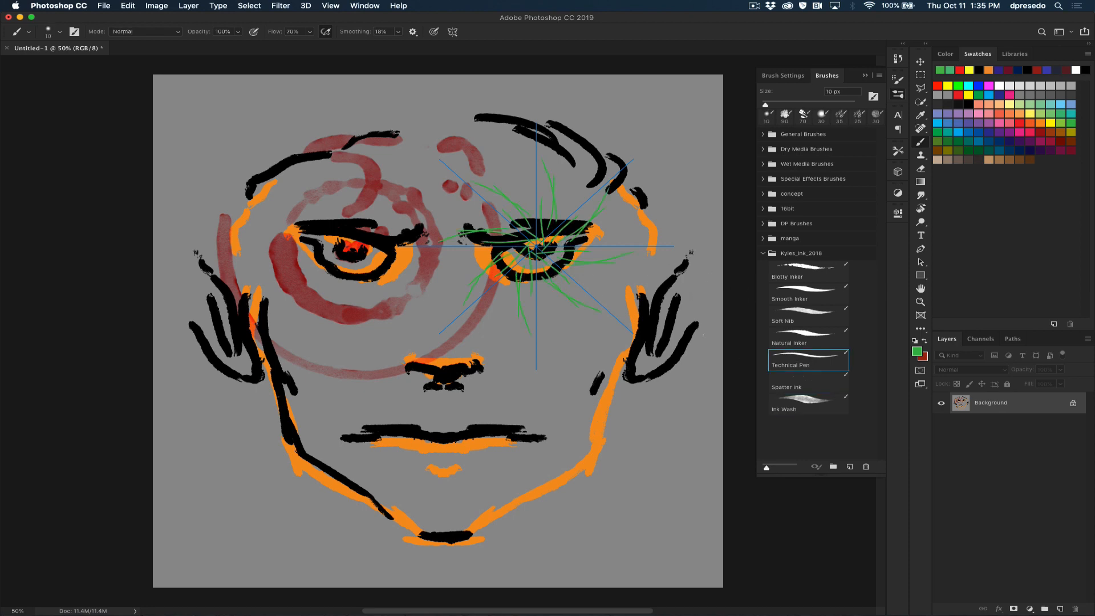
click(791, 387)
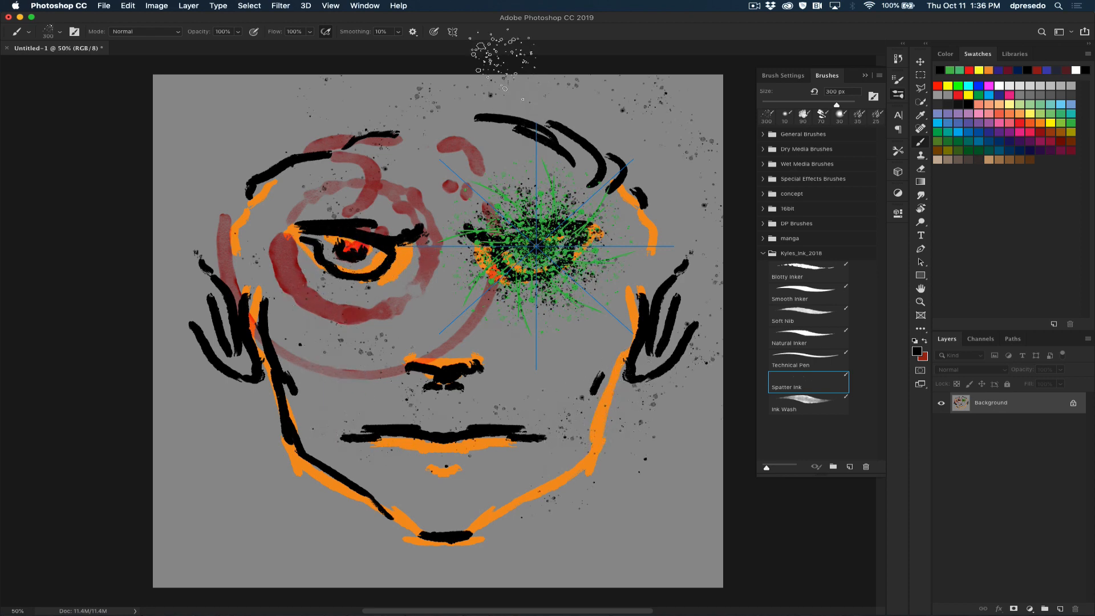
click(454, 31)
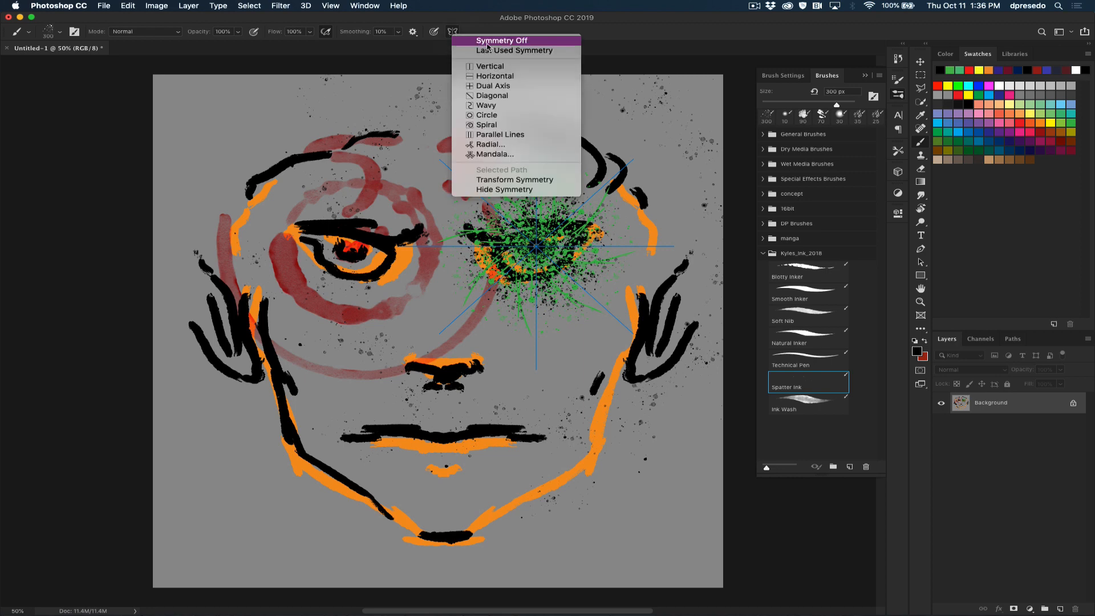
mouse_move(504, 50)
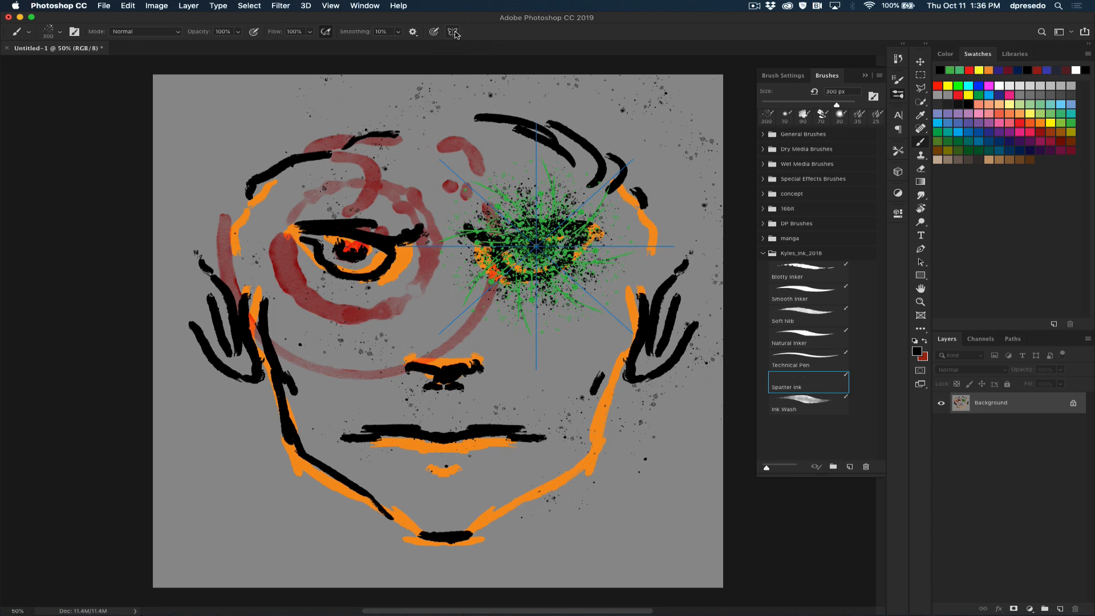
mouse_move(454, 36)
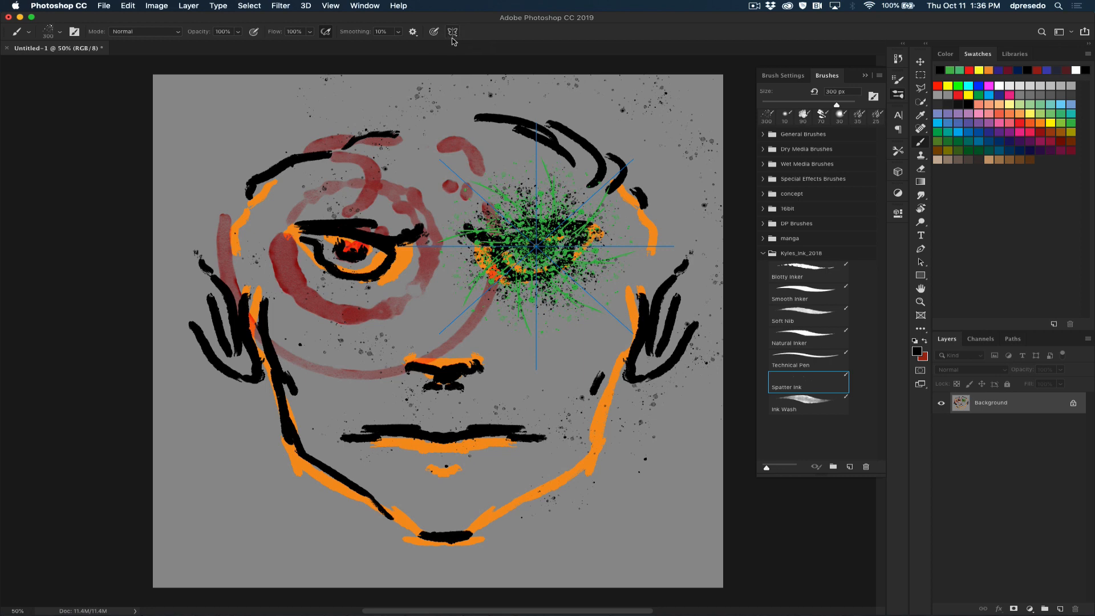
click(453, 32)
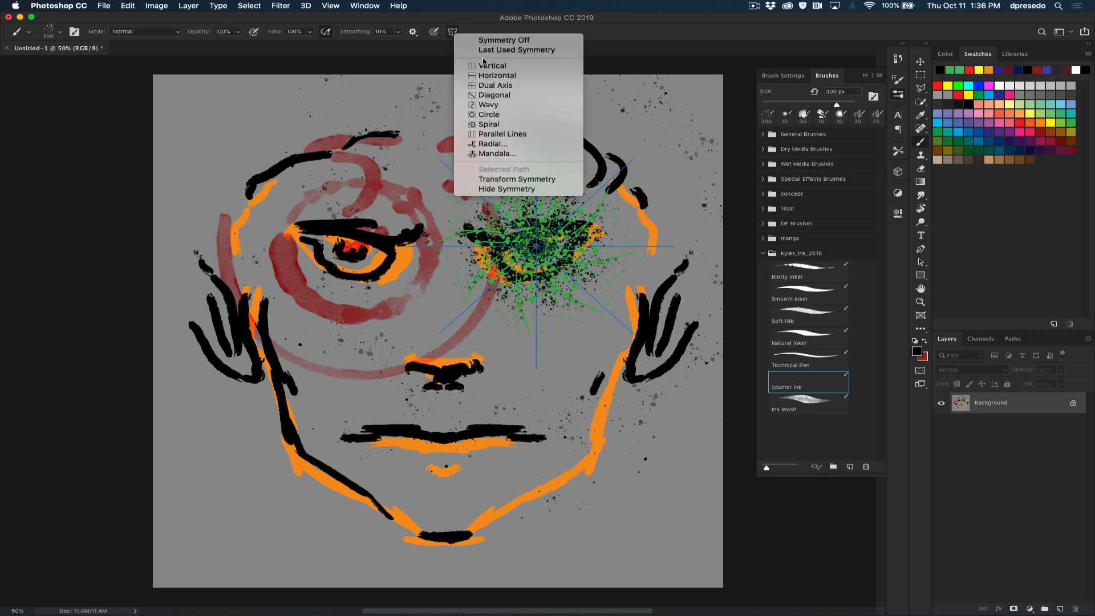
mouse_move(522, 124)
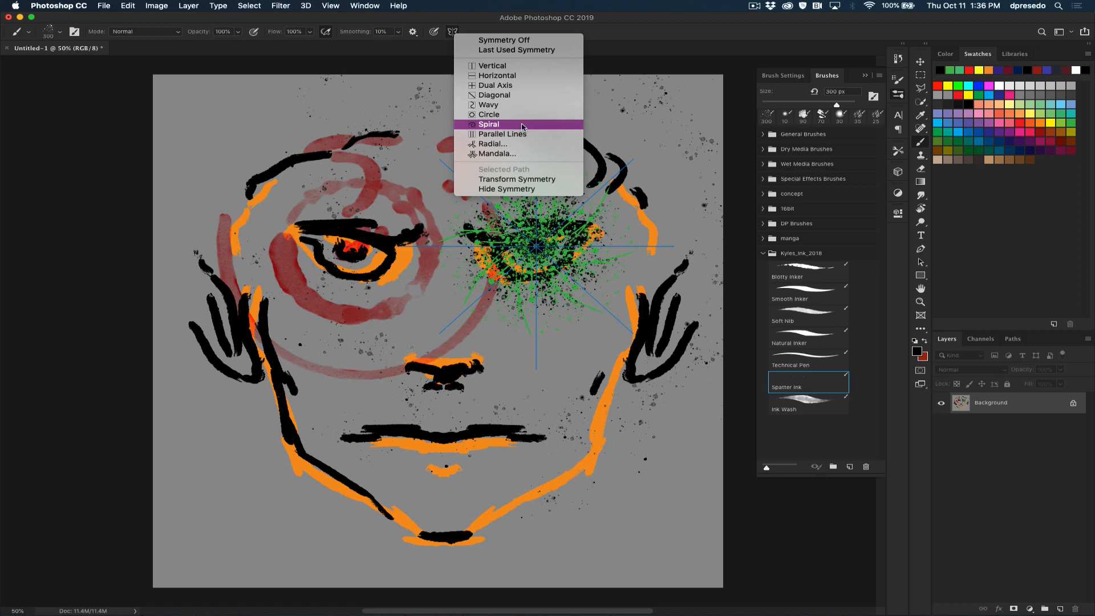
Step: Choose Spiral symmetry and place its guide over the face's lower left cheek and jaw
click(489, 125)
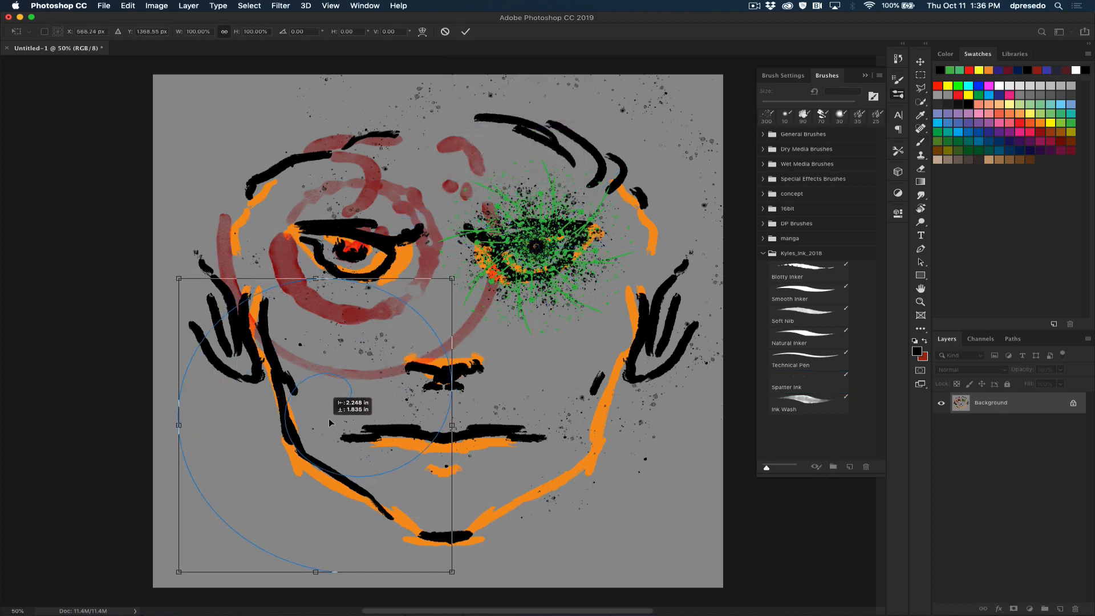